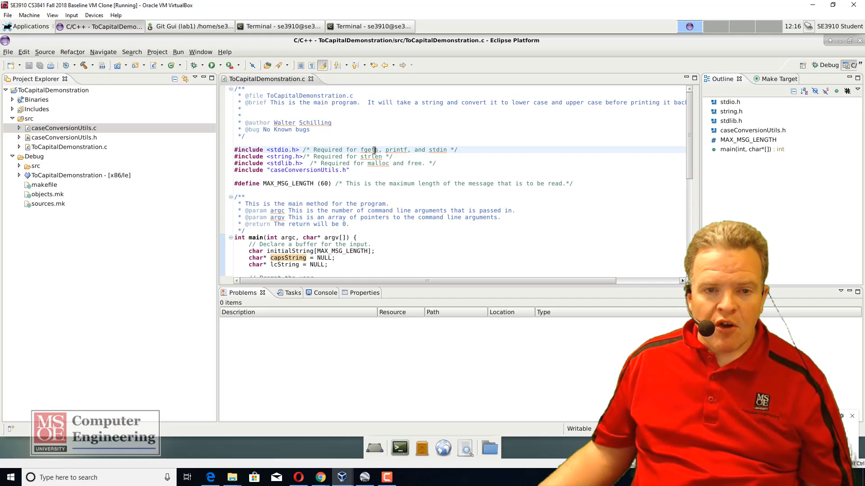
Scroll through ToCapitalDemonstration.c to the malloc comment above capsString in main.
scroll("down", 3)
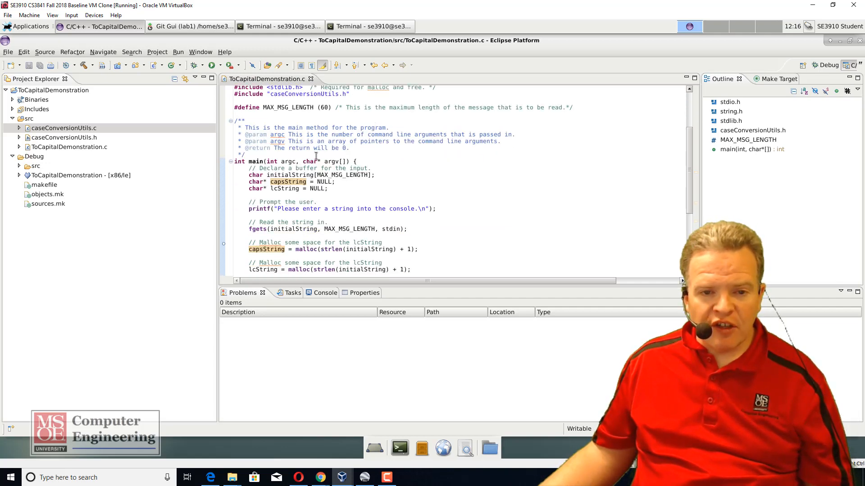
scroll("down", 3)
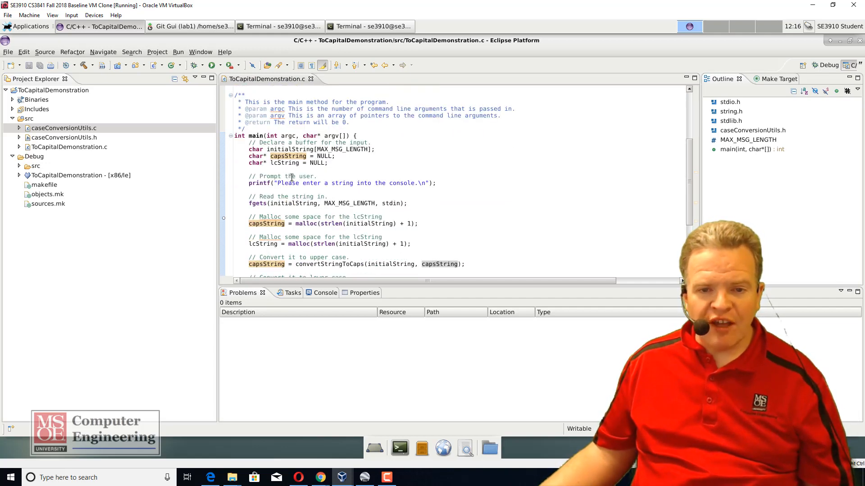
scroll("down", 3)
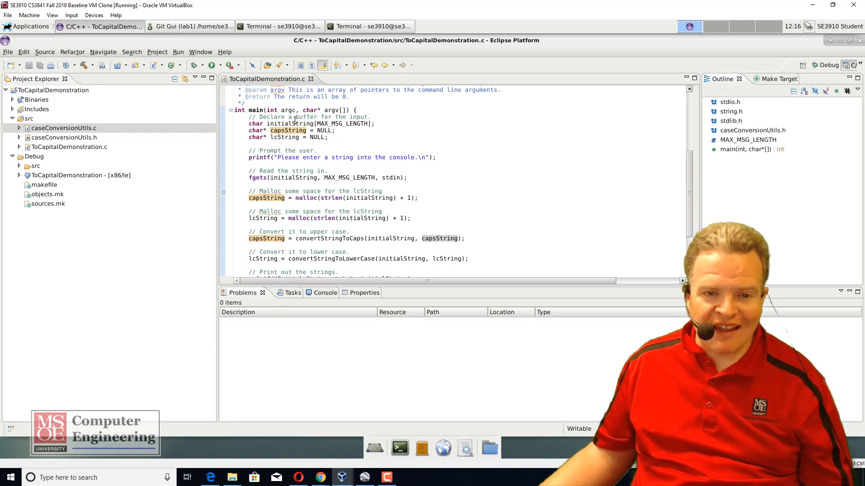
scroll("down", 3)
type("aps")
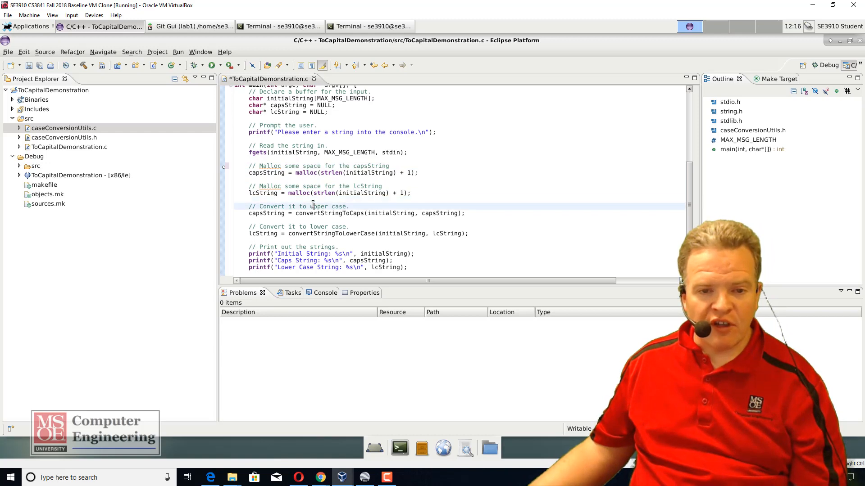
scroll("down", 3)
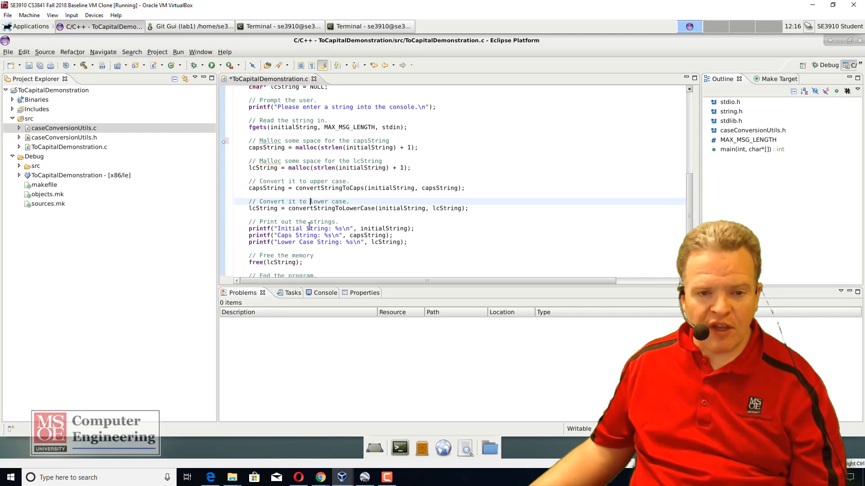
scroll("down", 3)
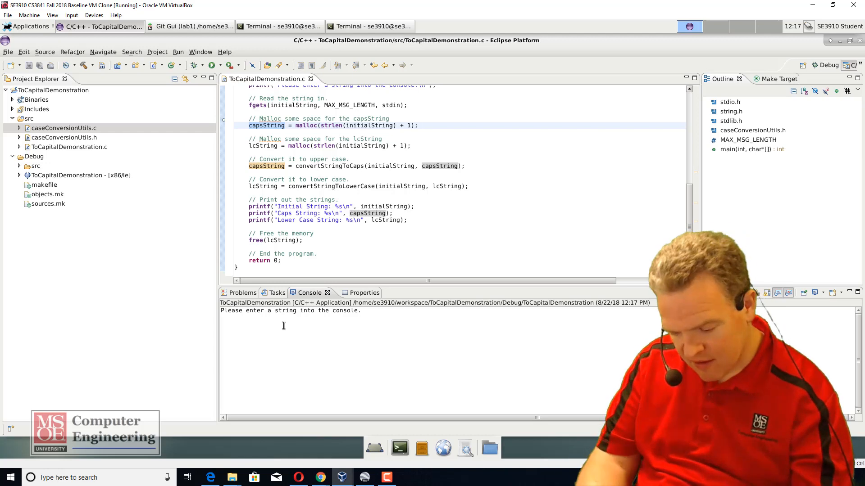
Enter 'This is a test message.' at the running program's console prompt.
type("This is a test message.")
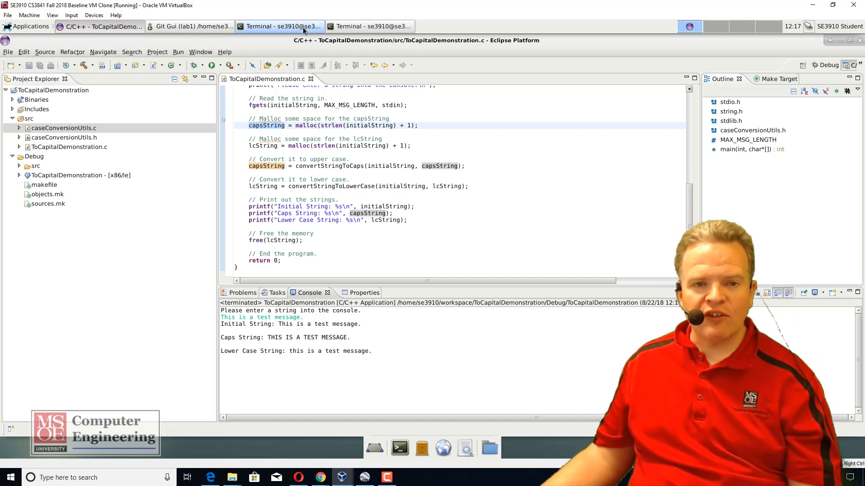
Read through the Valgrind manual page in the terminal, then quit back to the prompt.
left_click(282, 26)
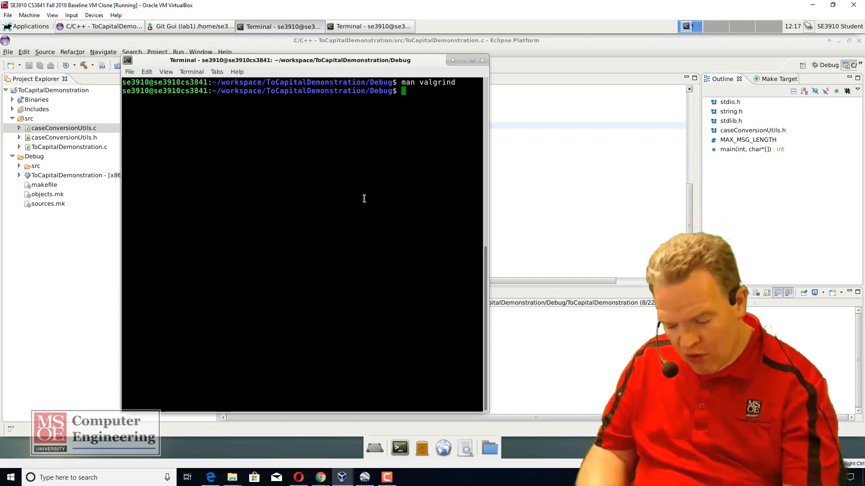
type("man valg")
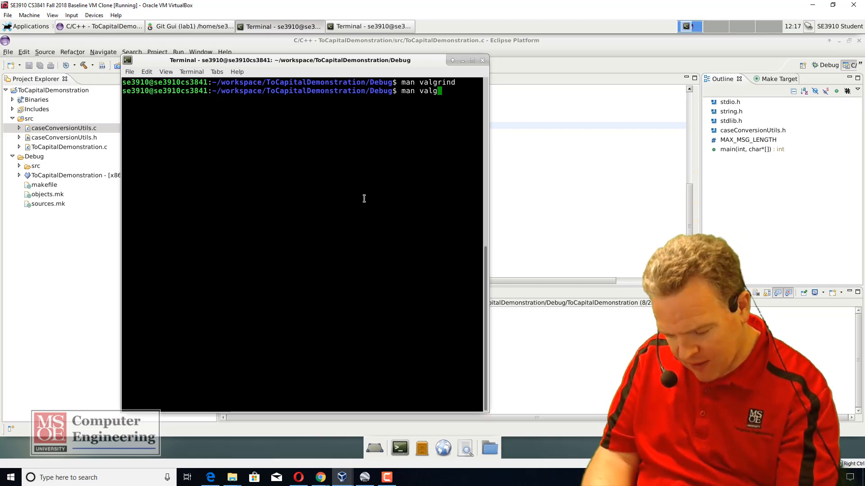
key("Return")
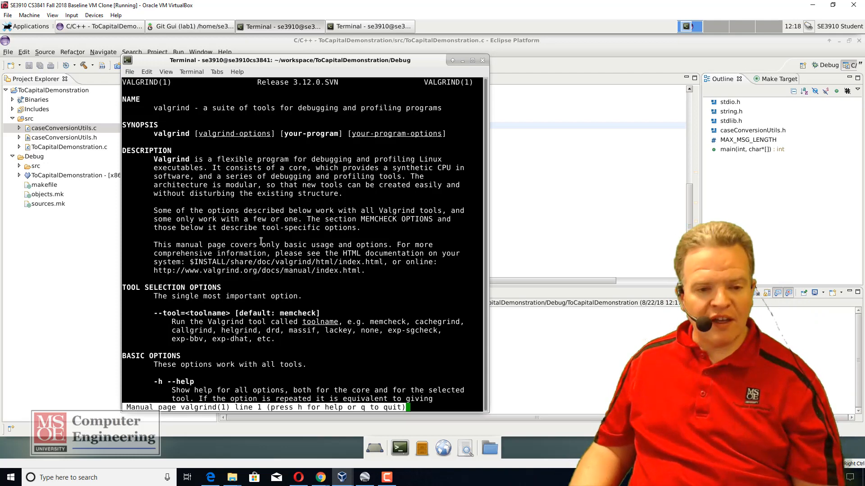
scroll("down", 3)
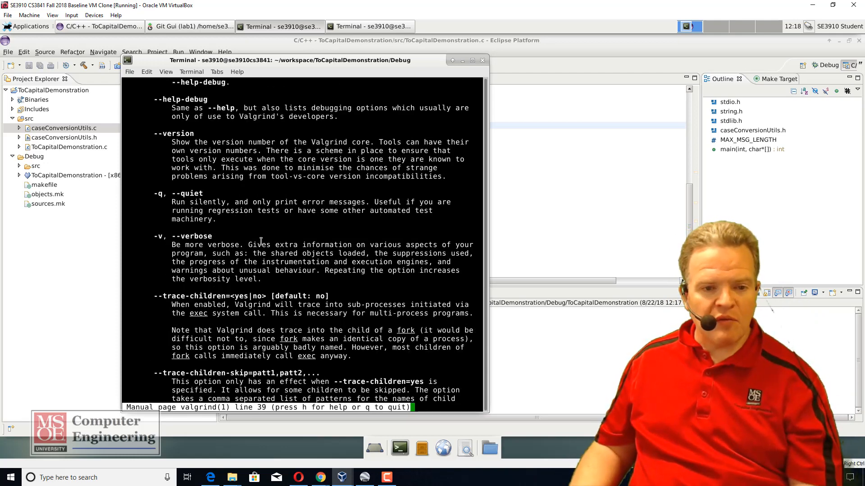
scroll("down", 3)
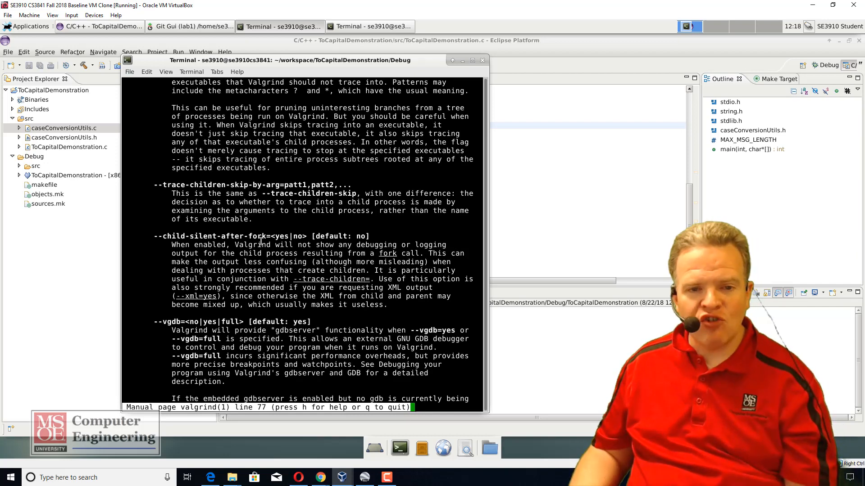
scroll("down", 3)
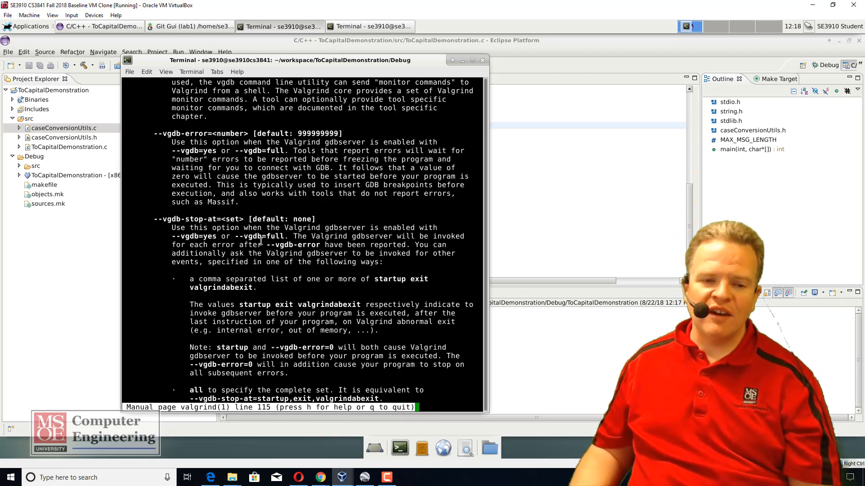
scroll("down", 3)
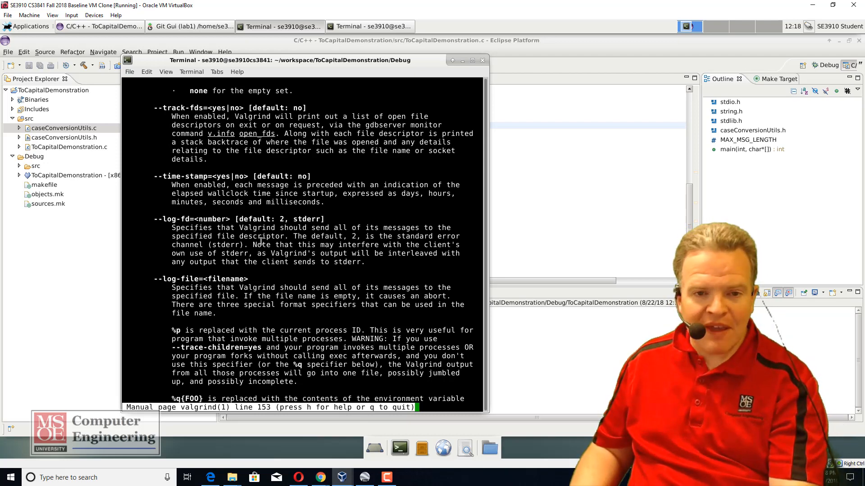
key("q")
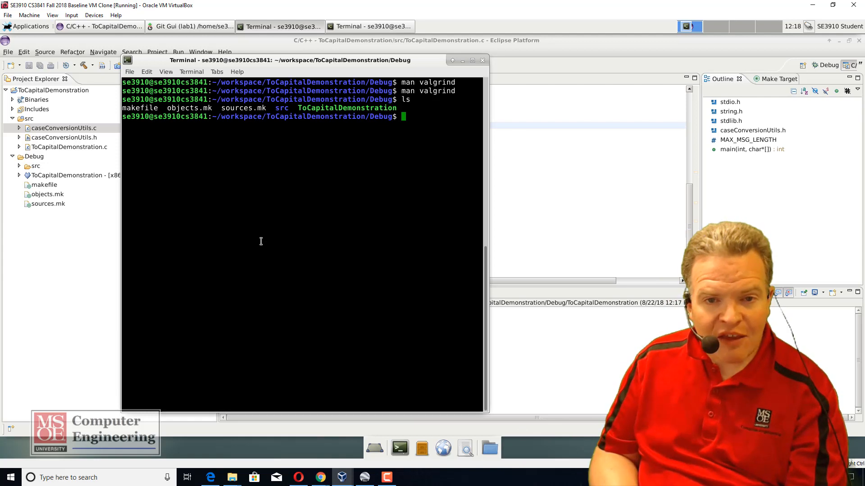
Run 'valgrind ./ToCapitalDemonstration' from the Debug folder.
type("v")
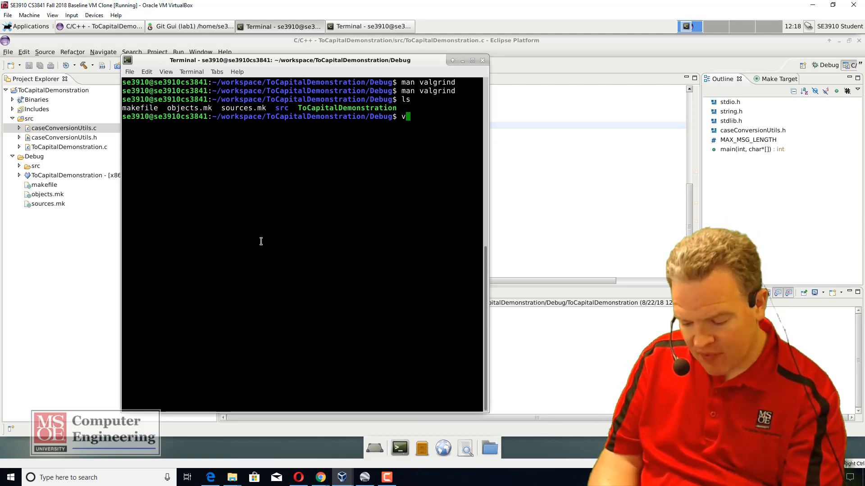
type("algrind")
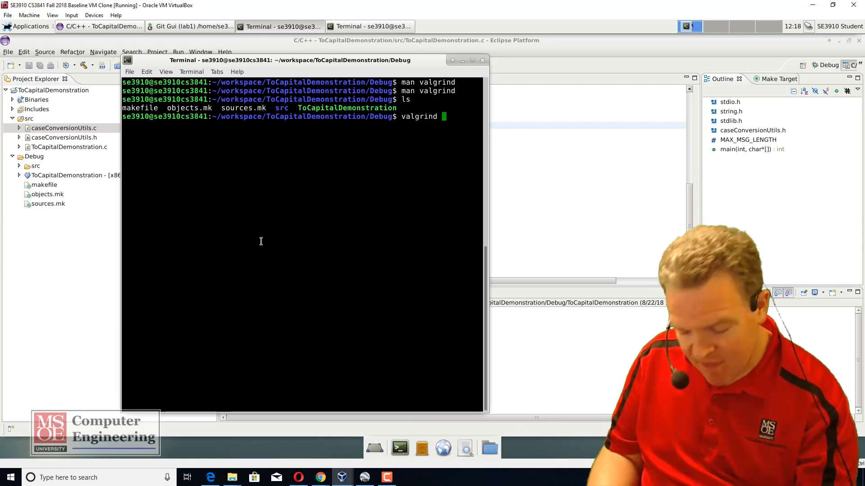
type("ToCapitalDemonstration")
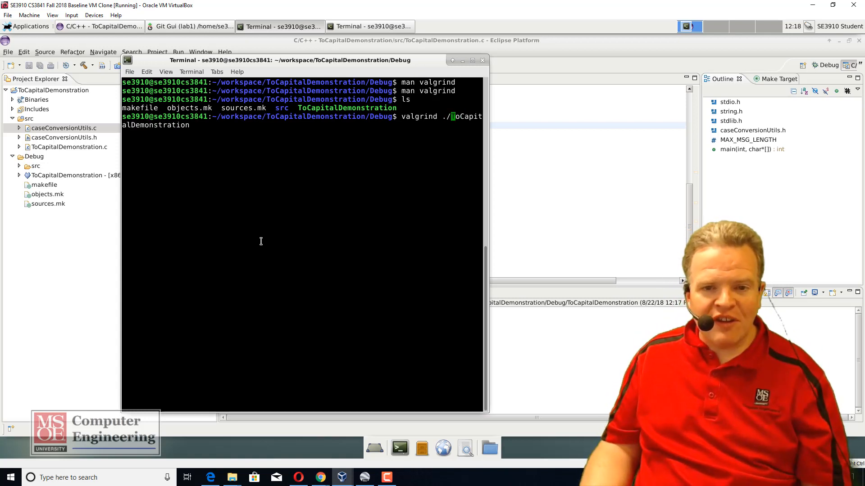
key("Return")
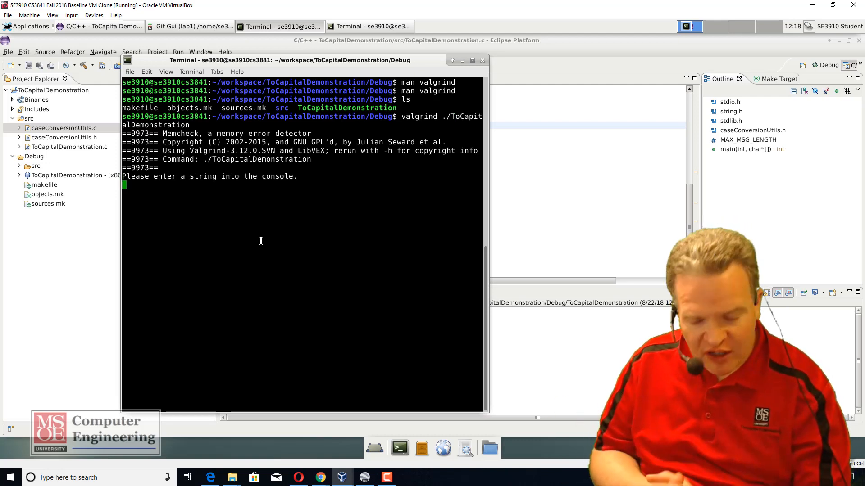
Feed the program the test string 'This is a test message.'.
type("This is a")
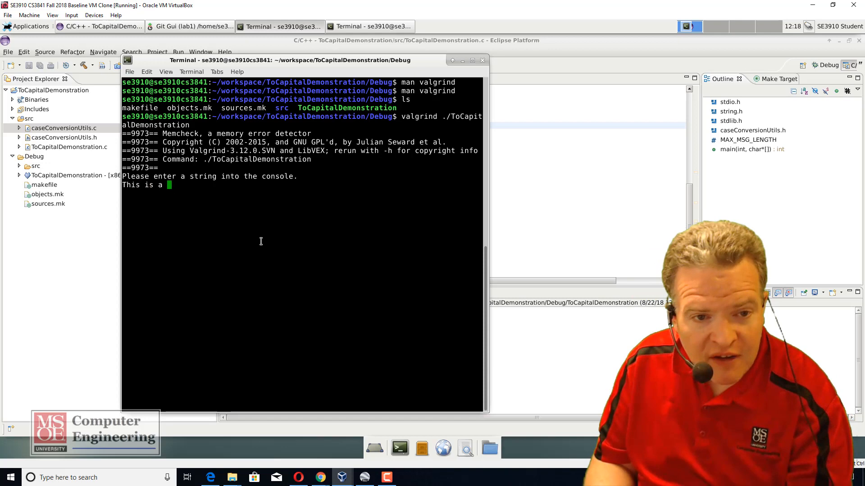
type("test messa")
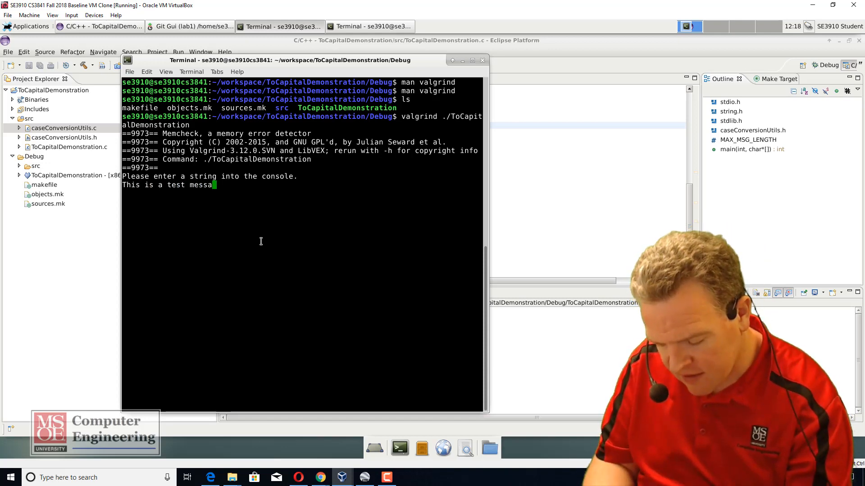
type("ge.")
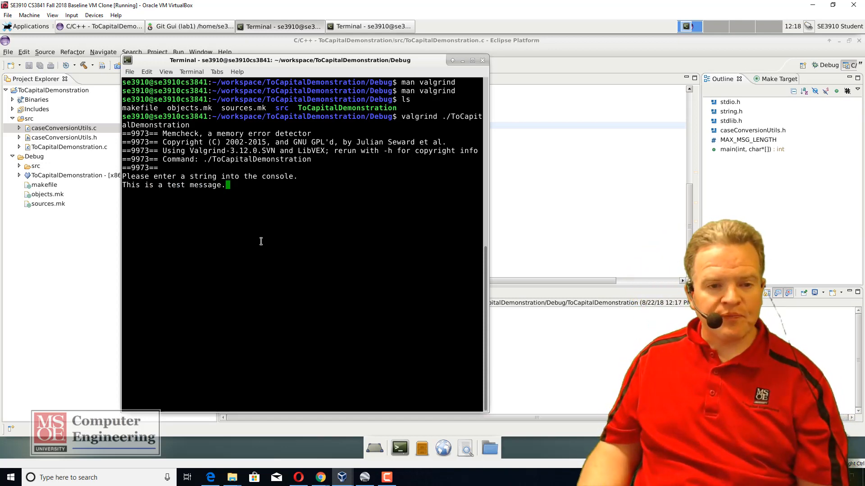
key("Return")
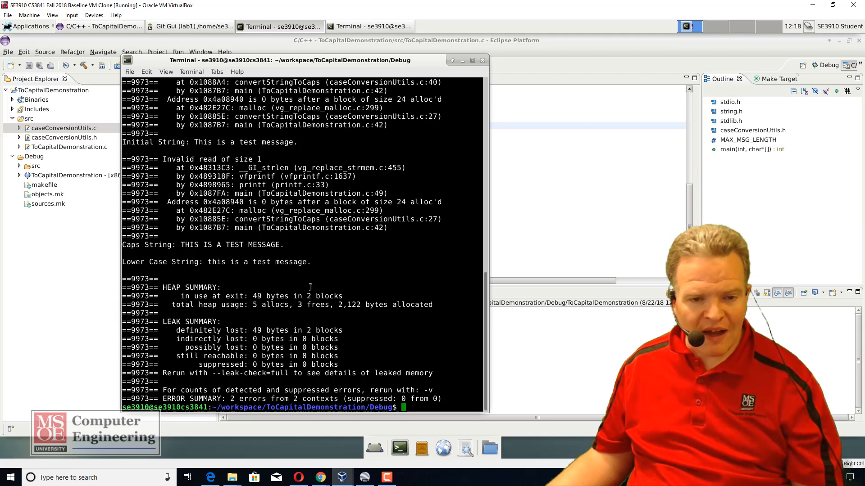
Review the Valgrind HEAP and LEAK SUMMARY showing 49 bytes definitely lost in 2 blocks, then clear.
double_click(269, 305)
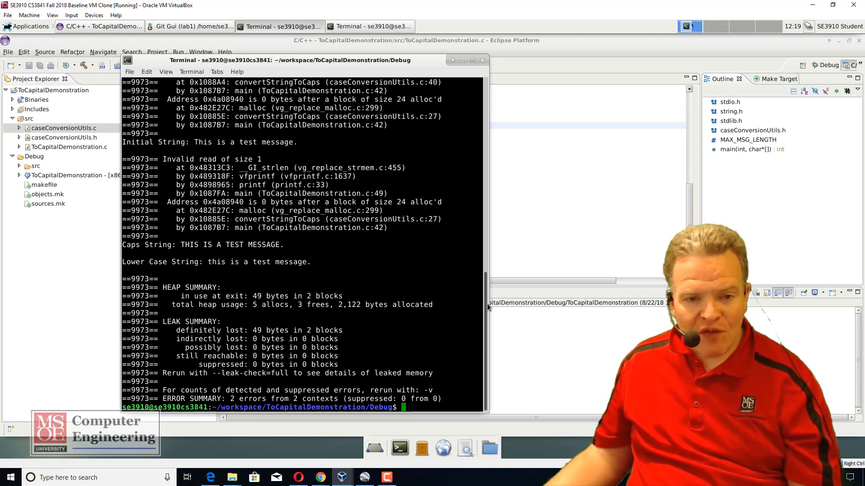
scroll("up", 3)
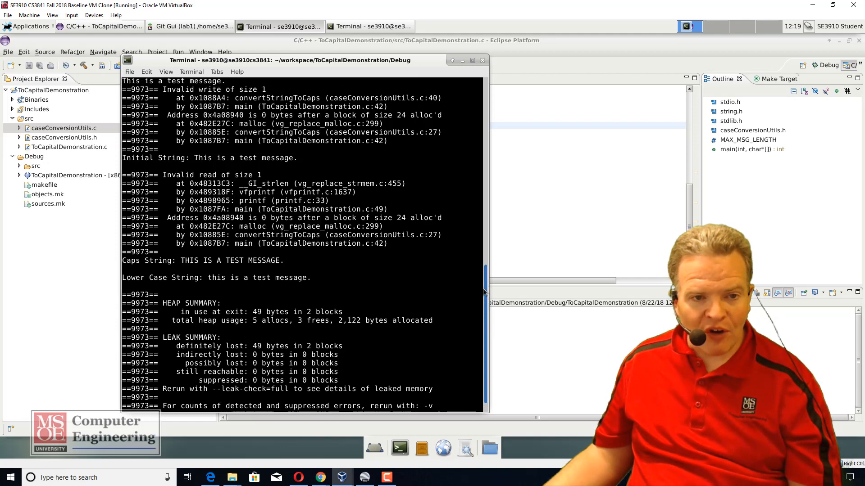
scroll("up", 3)
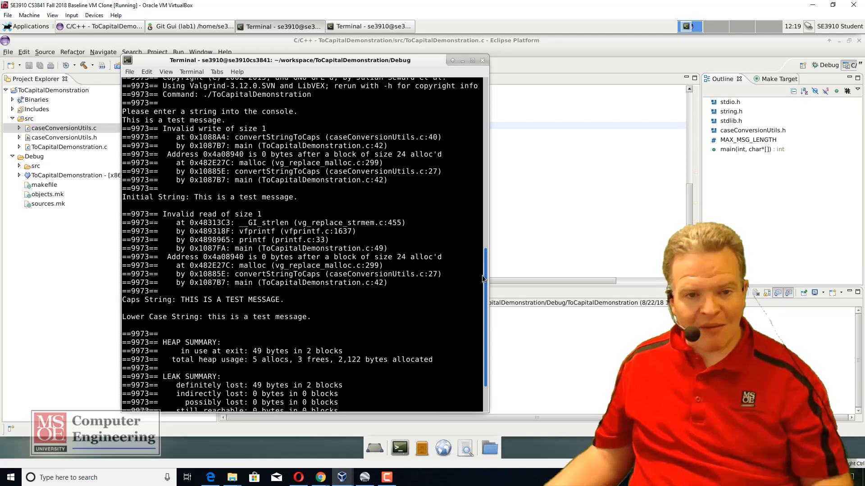
scroll("down", 3)
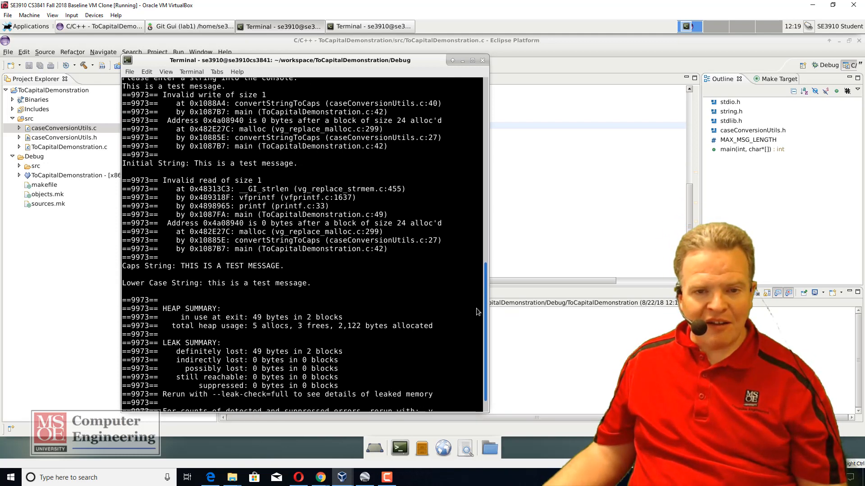
scroll("down", 3)
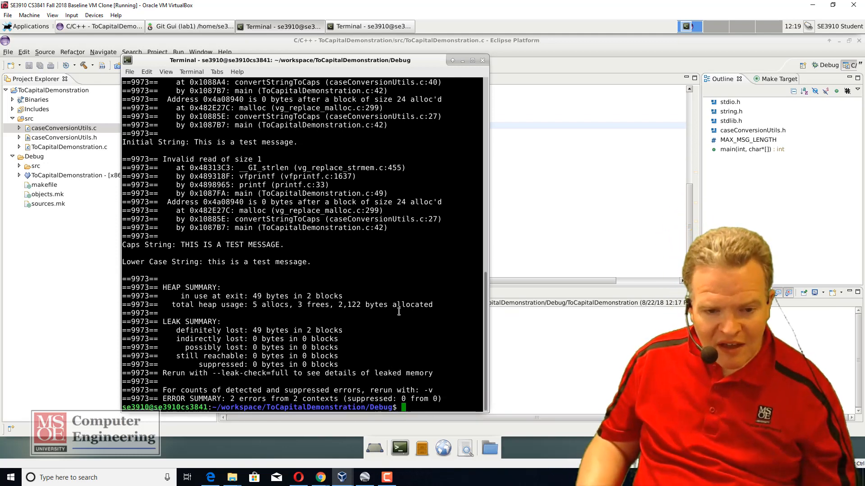
type("clear")
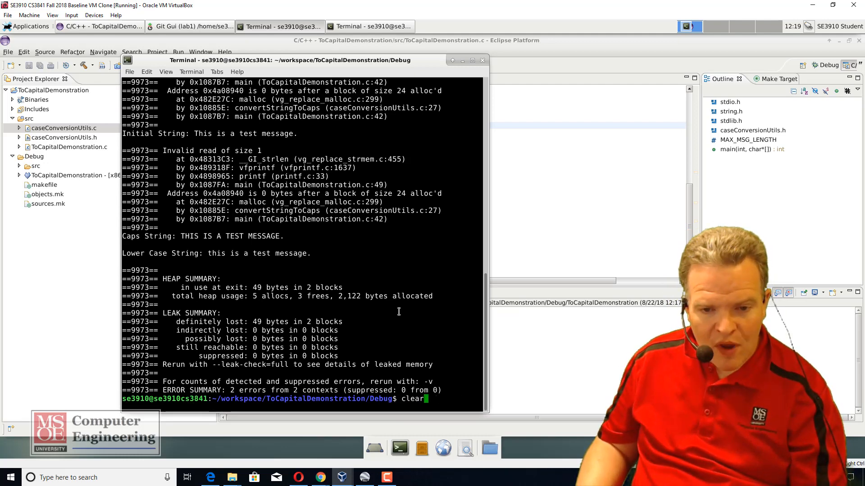
Run 'valgrind --leak-check=full ./ToCapitalDemonstration' and enter the test string.
type("valgrind --leak-check=full ./ToCapitalDemonstration")
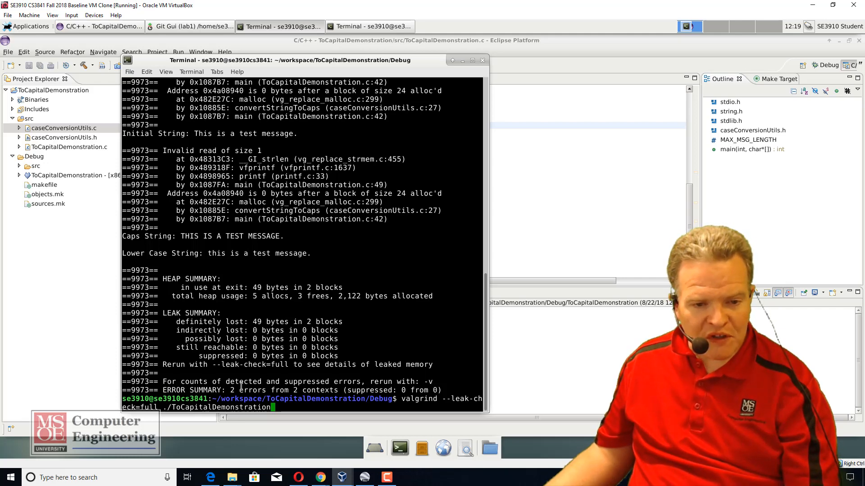
mouse_move(283, 276)
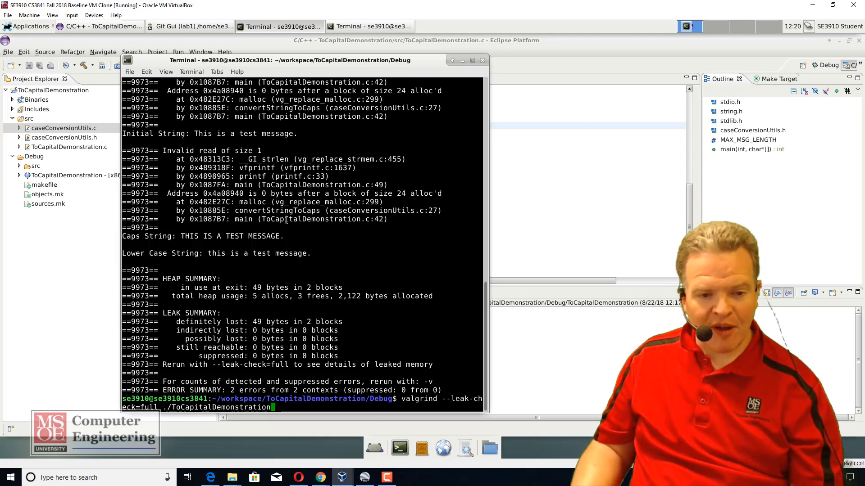
key("Return")
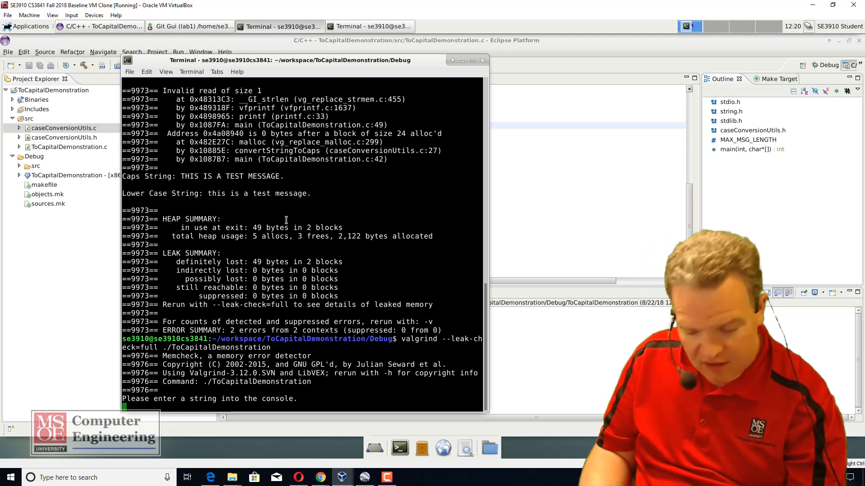
type("This is a test")
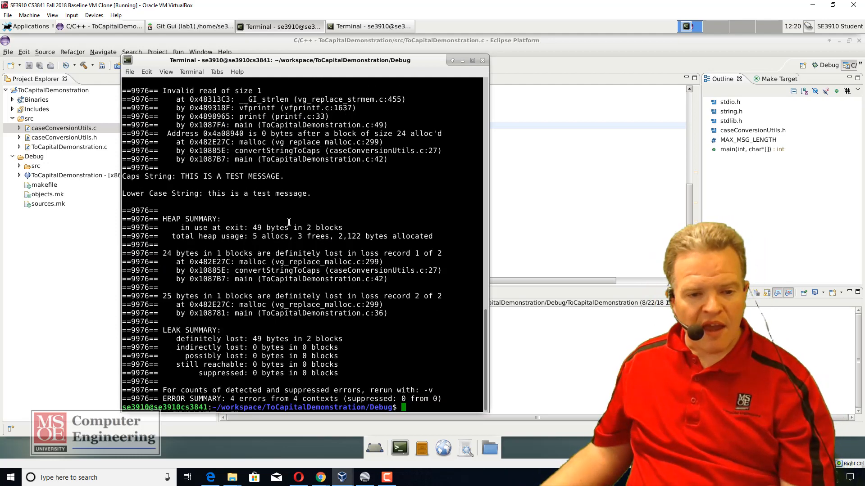
mouse_move(252, 223)
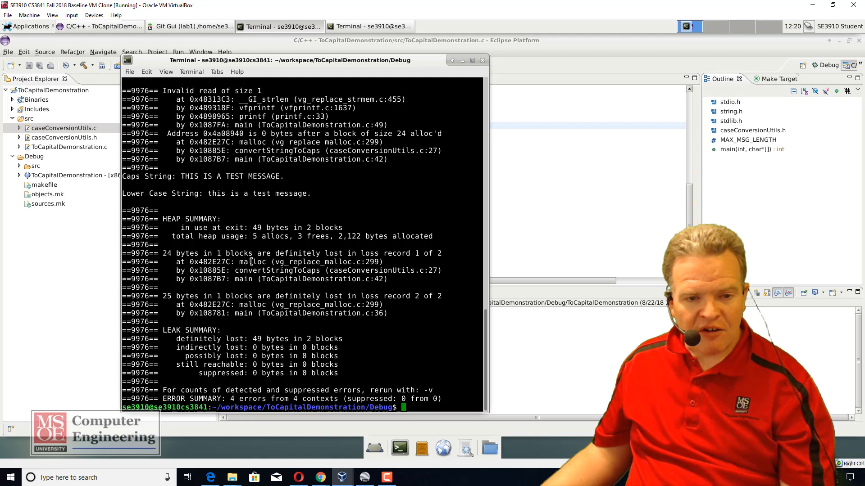
Highlight the malloc in the first leak record at caseConversionUtils.c:27.
double_click(212, 262)
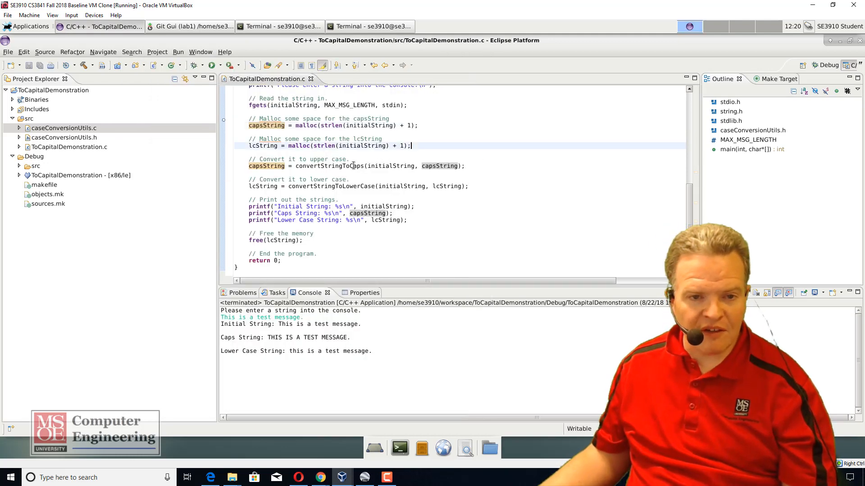
Add a second free(lcString); call at the end of main before the return.
scroll("up", 3)
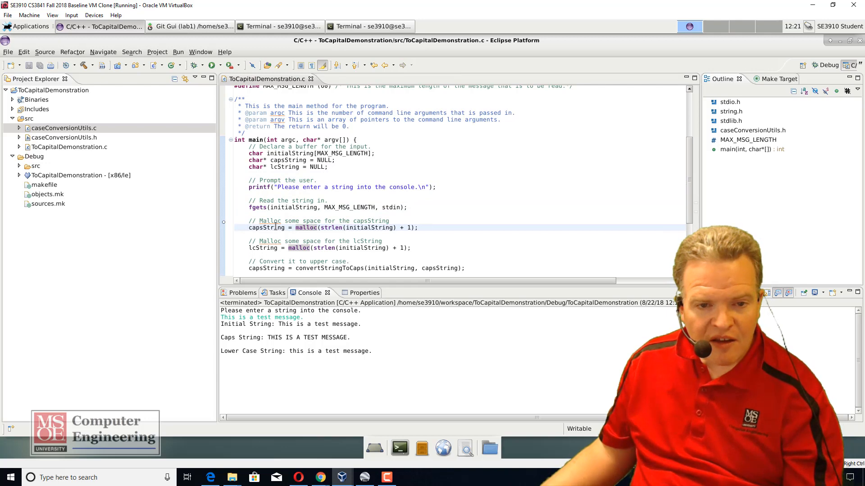
scroll("down", 3)
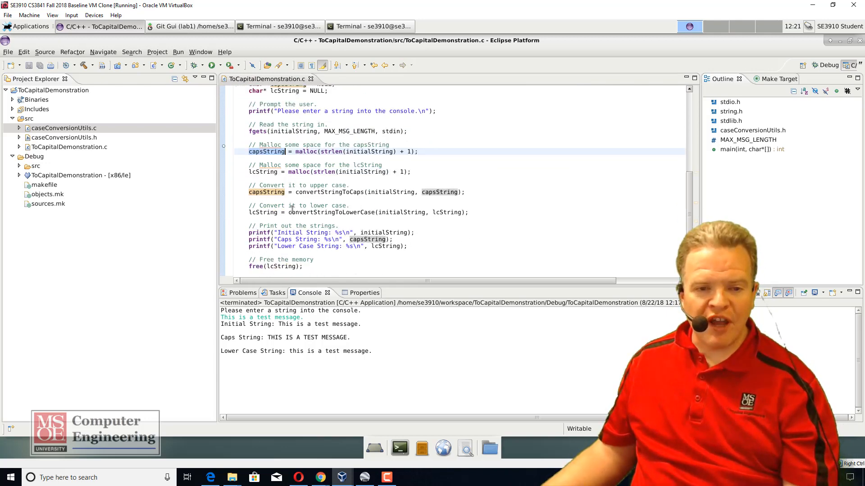
scroll("down", 3)
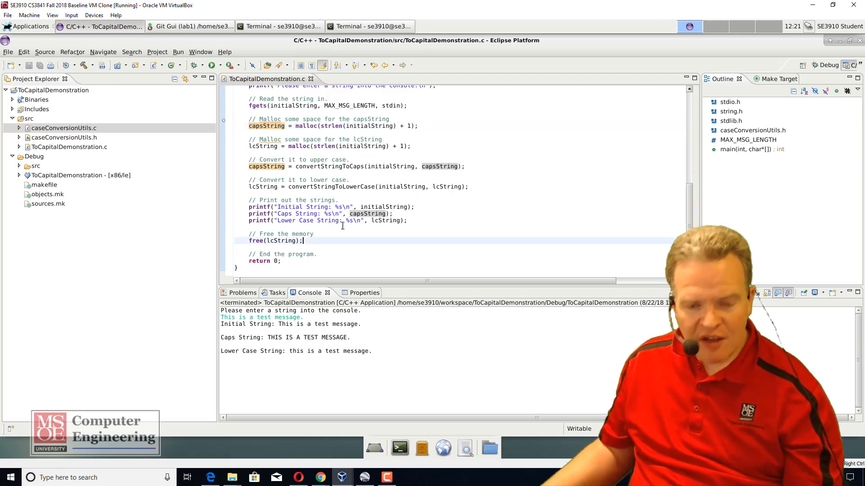
type("free")
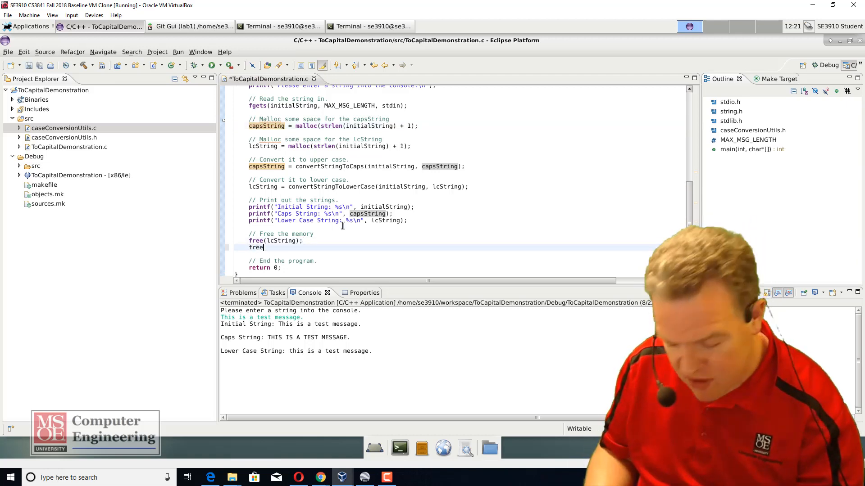
type("(lc")
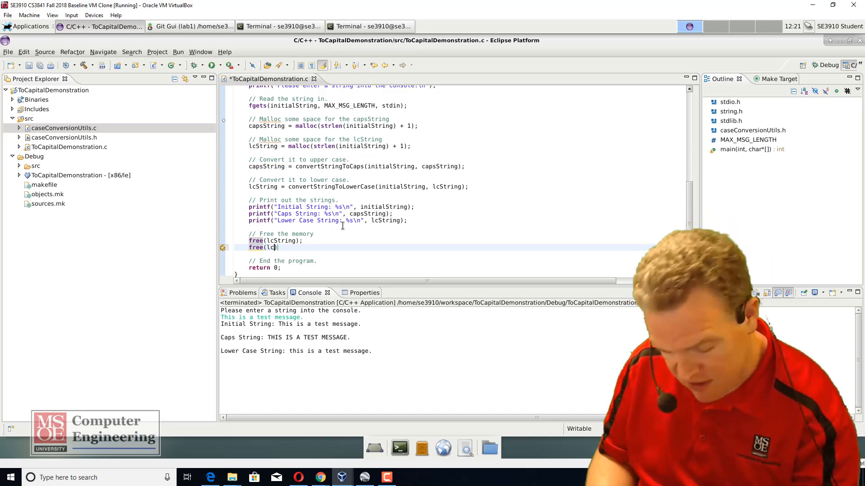
type("String);")
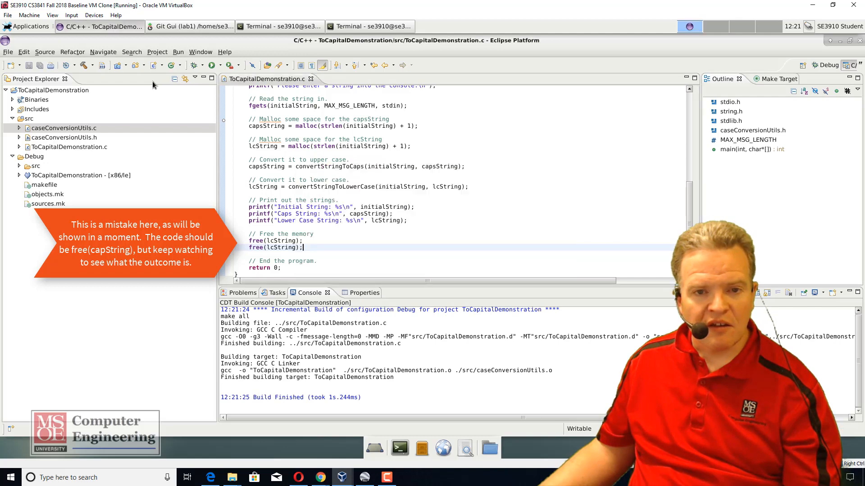
Rerun the full Valgrind leak check on the rebuilt program with the test string.
left_click(372, 26)
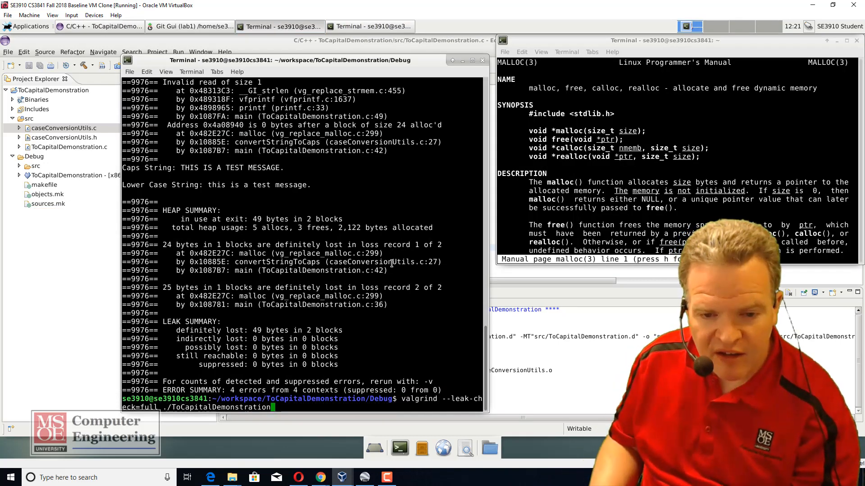
key("Return")
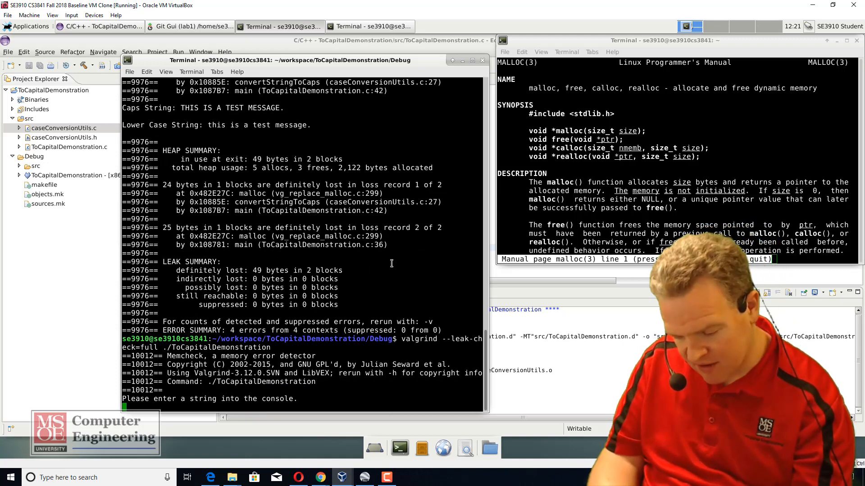
type("This is a")
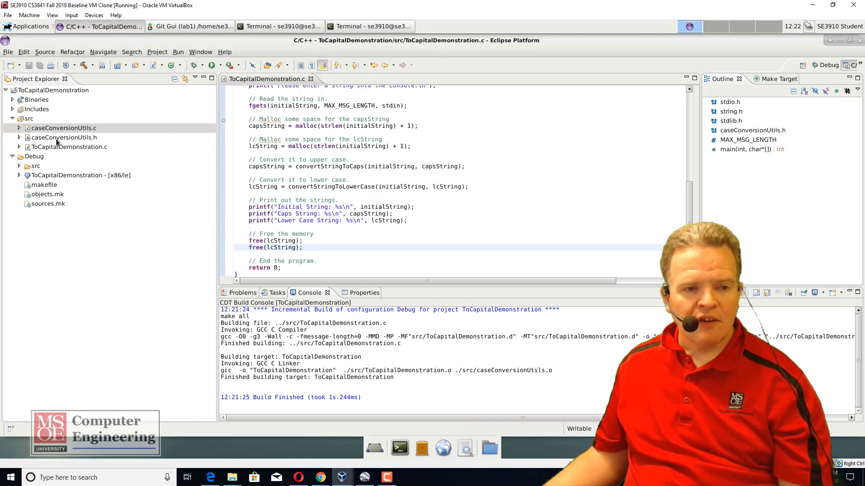
left_click(63, 128)
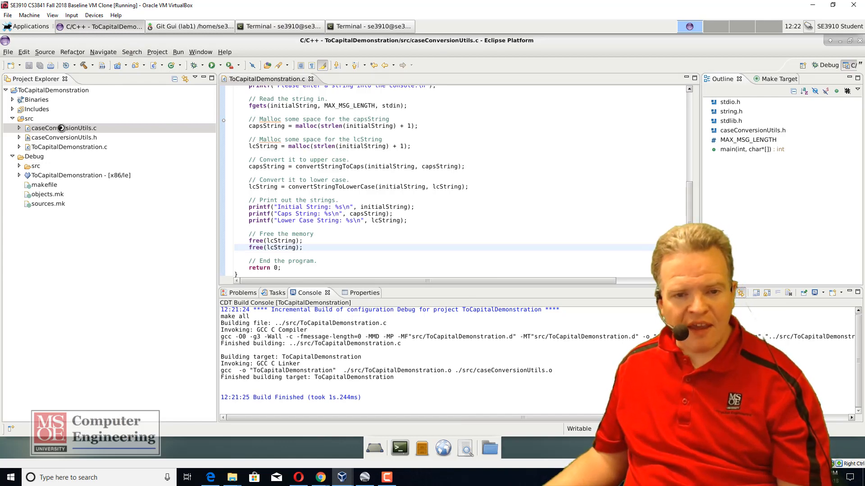
double_click(63, 127)
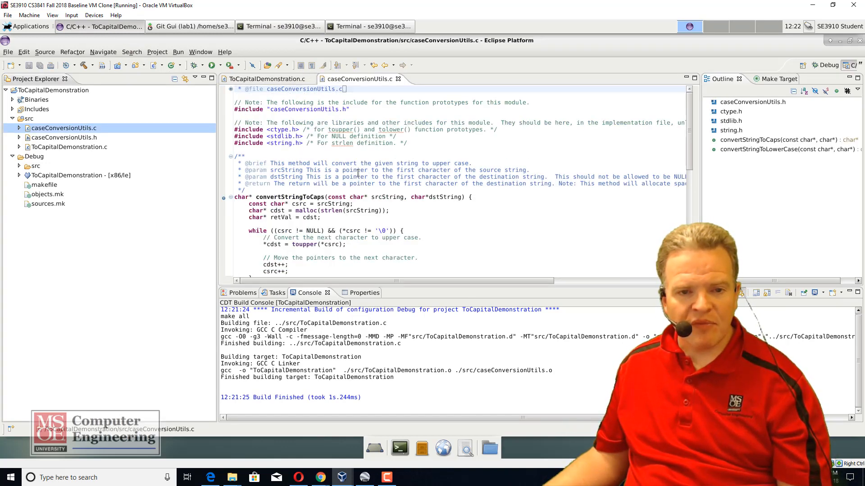
scroll("down", 3)
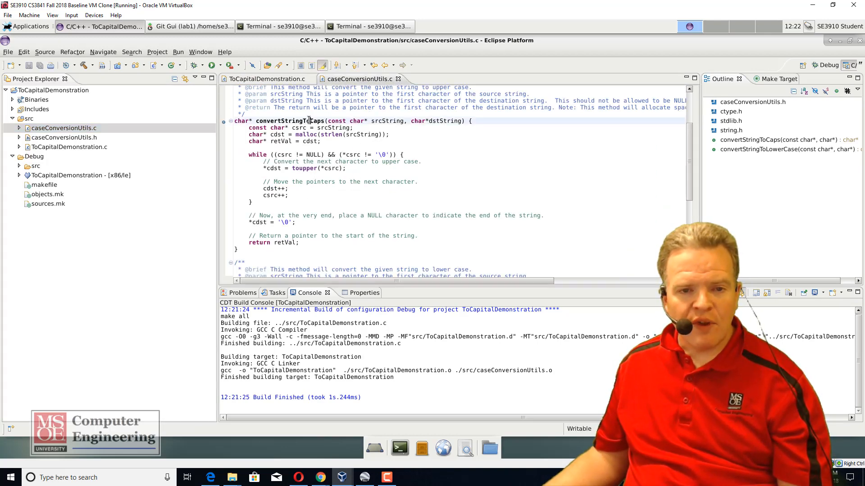
mouse_move(307, 134)
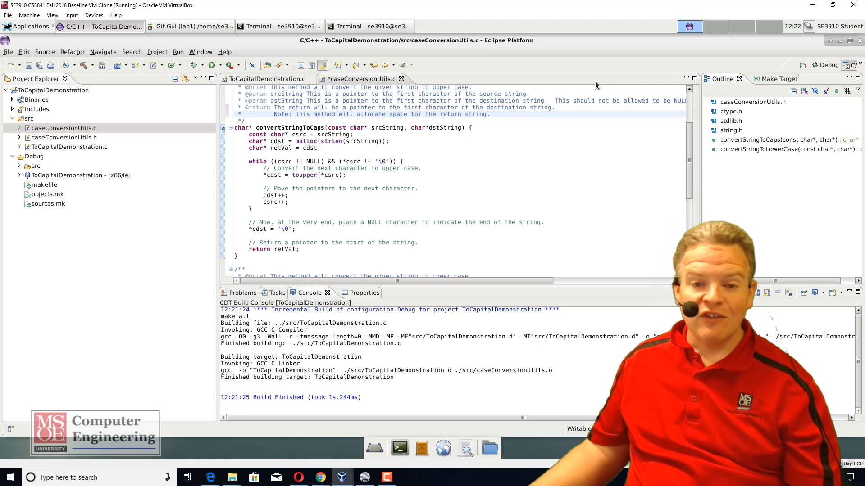
double_click(446, 127)
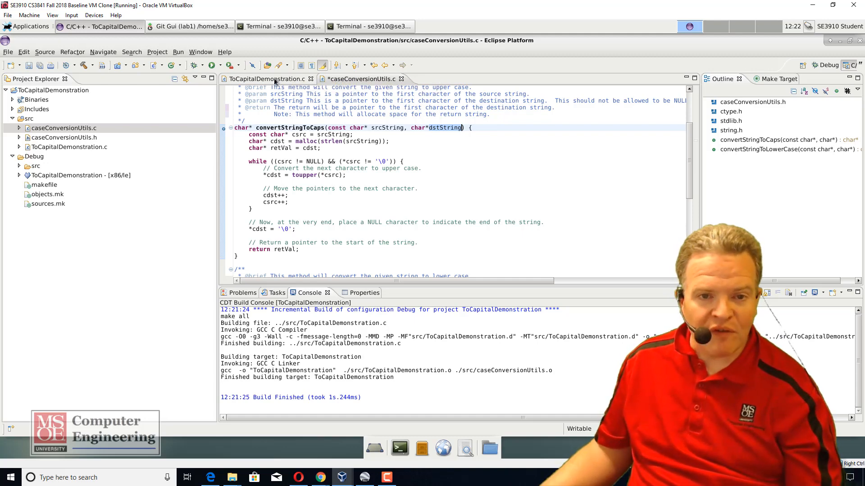
In ToCapitalDemonstration.c, free capsString in main instead of the second free(lcString).
left_click(264, 79)
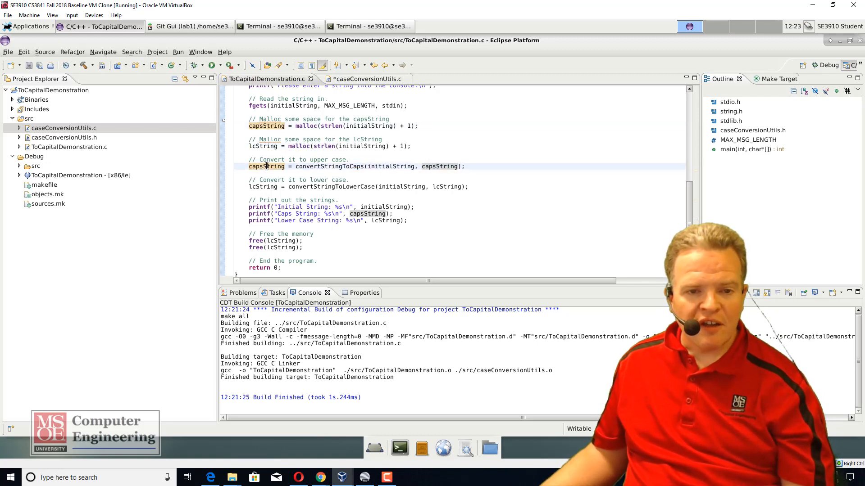
mouse_move(267, 166)
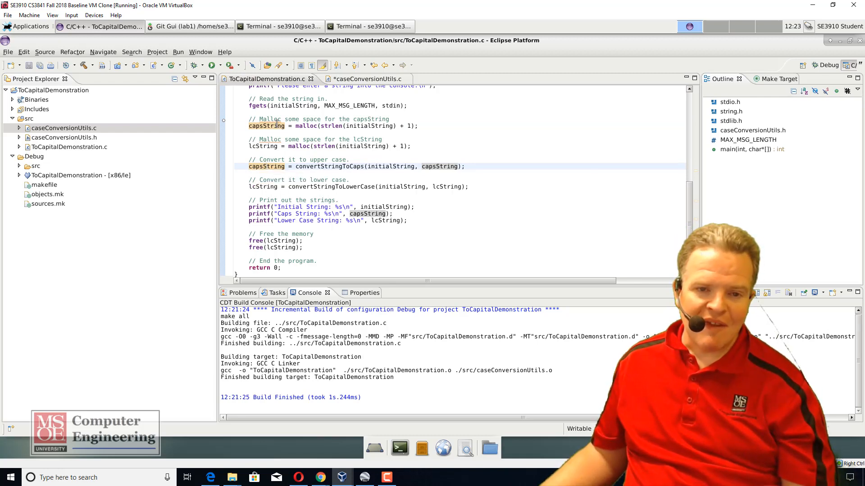
mouse_move(267, 166)
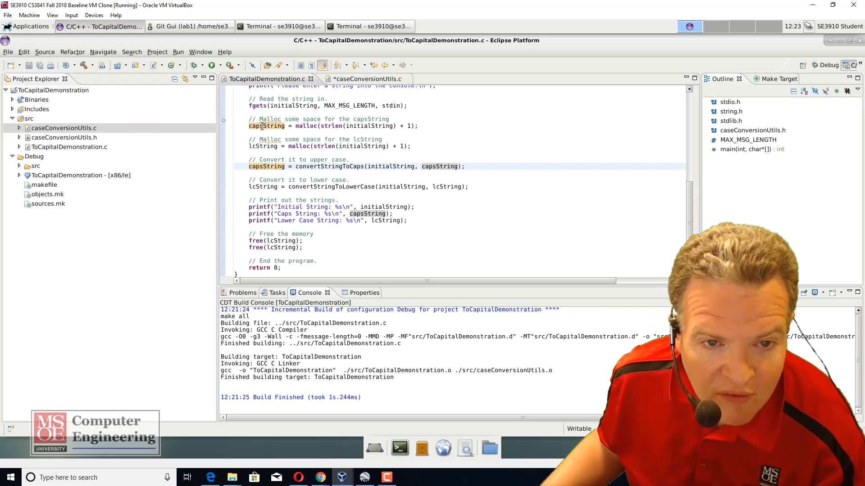
right_click(265, 166)
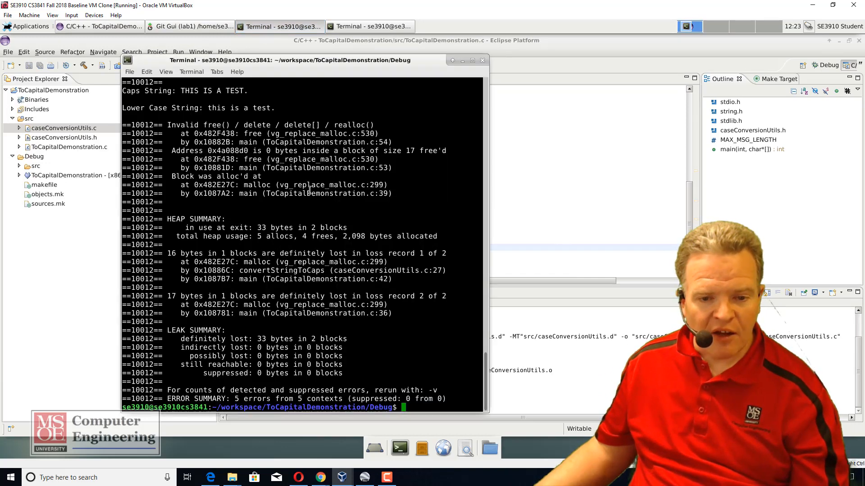
Run valgrind --leak-check=full ./ToCapitalDemonstration with input 'This is a test.', then return to Eclipse.
type("valgrind --leak-check=full ./ToCapitalDemonstration")
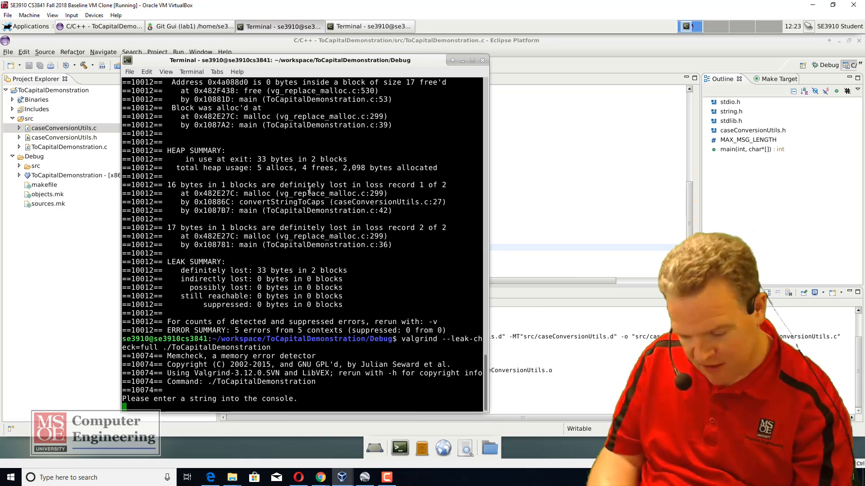
type("This is a test")
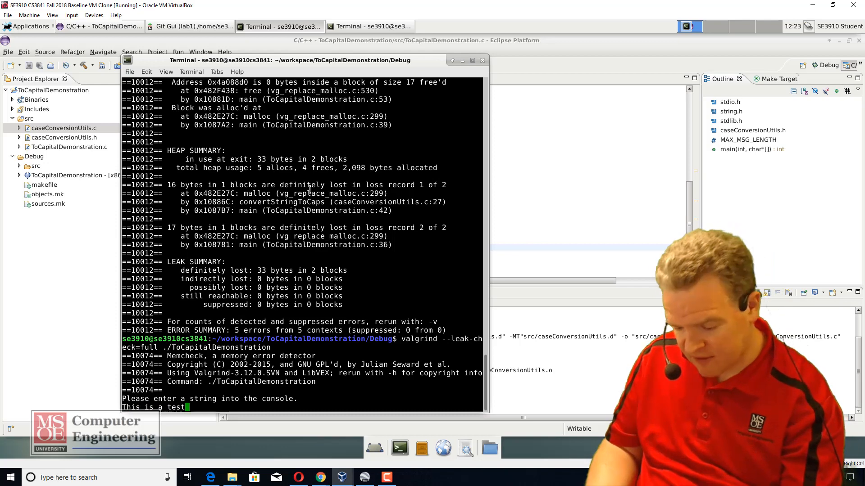
key("Return")
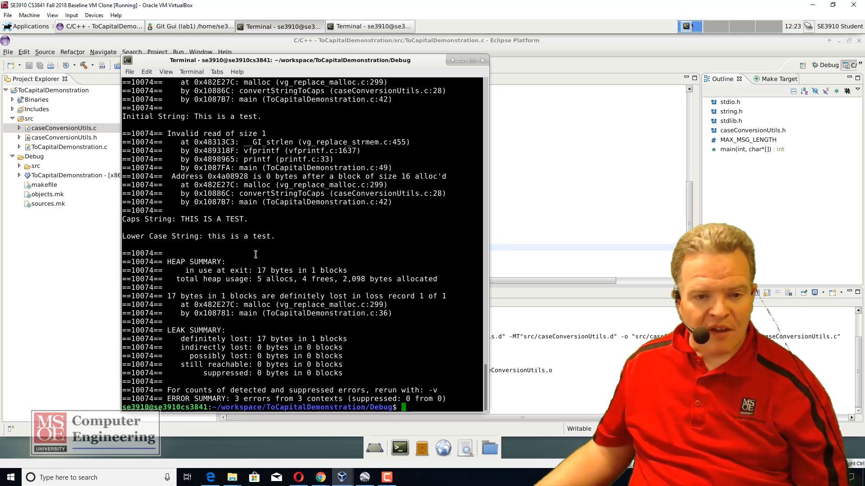
mouse_move(248, 267)
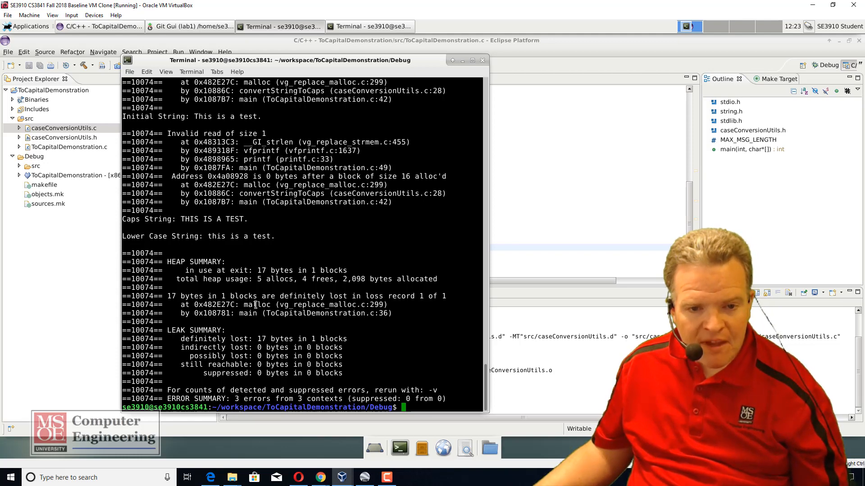
left_click(99, 26)
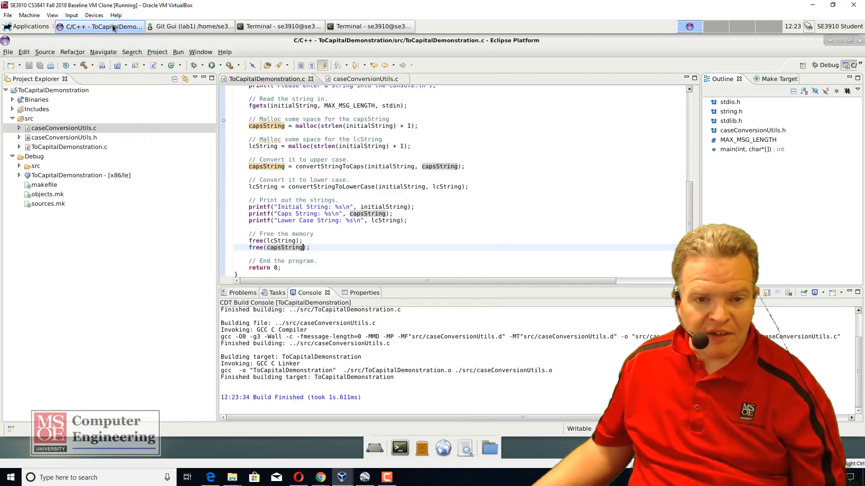
Review both functions in caseConversionUtils.c before trimming convertStringToCaps's dstString parameter.
left_click(364, 79)
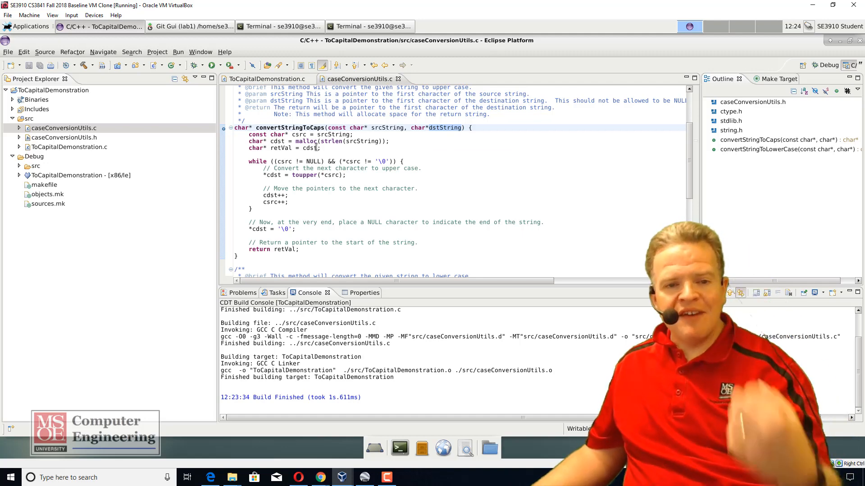
scroll("down", 3)
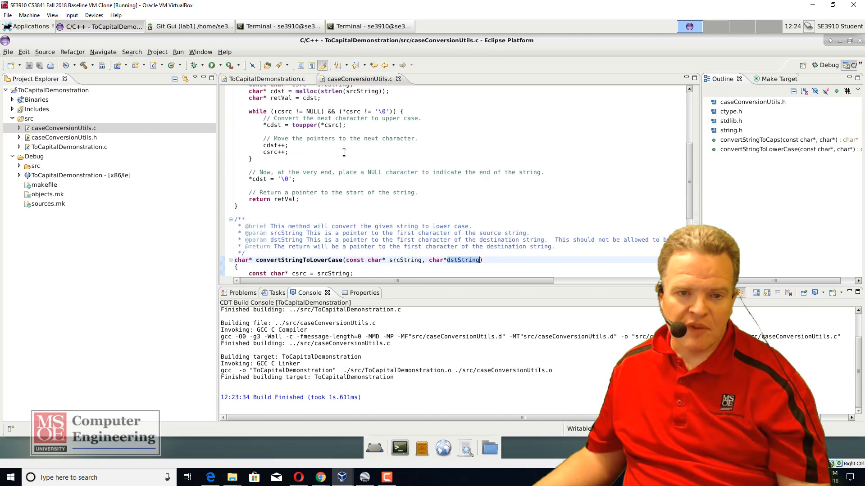
scroll("up", 3)
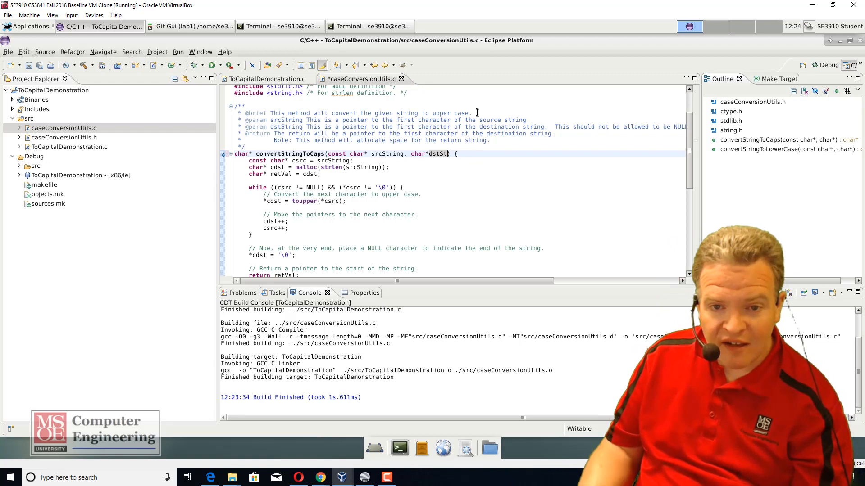
Remove dstString from convertStringToCaps's signature, prototype and call, and comment out main's capsString malloc.
key("BackSpace")
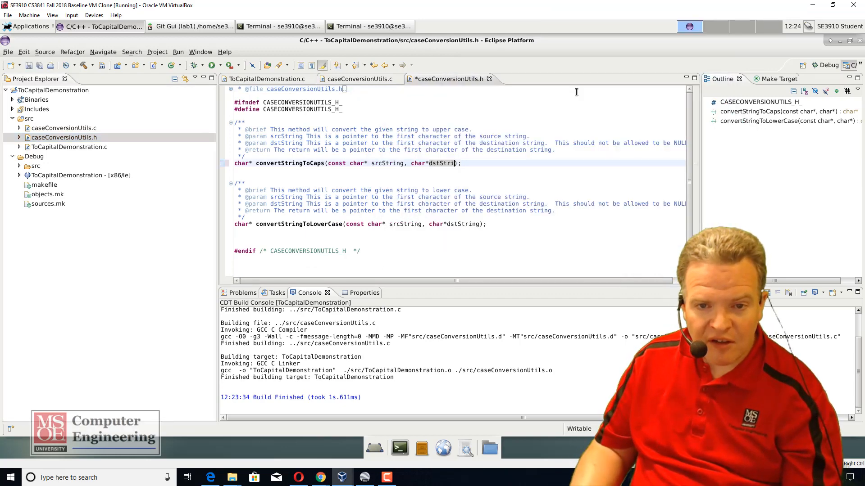
key("BackSpace")
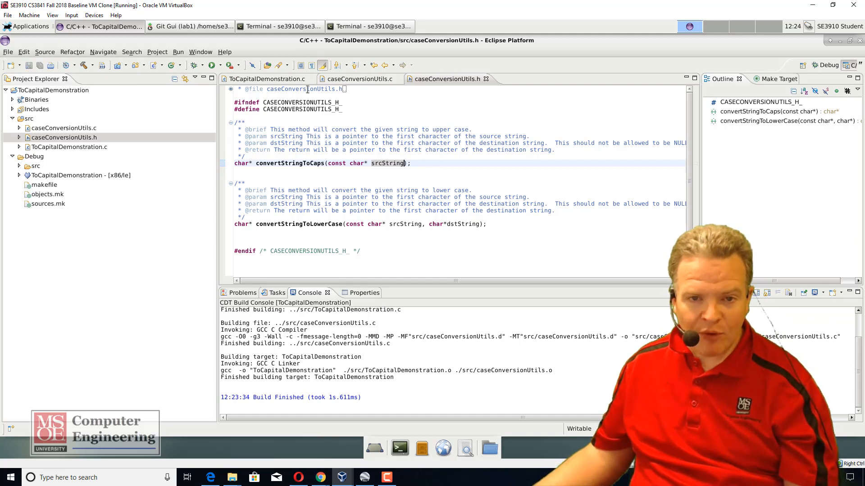
left_click(266, 79)
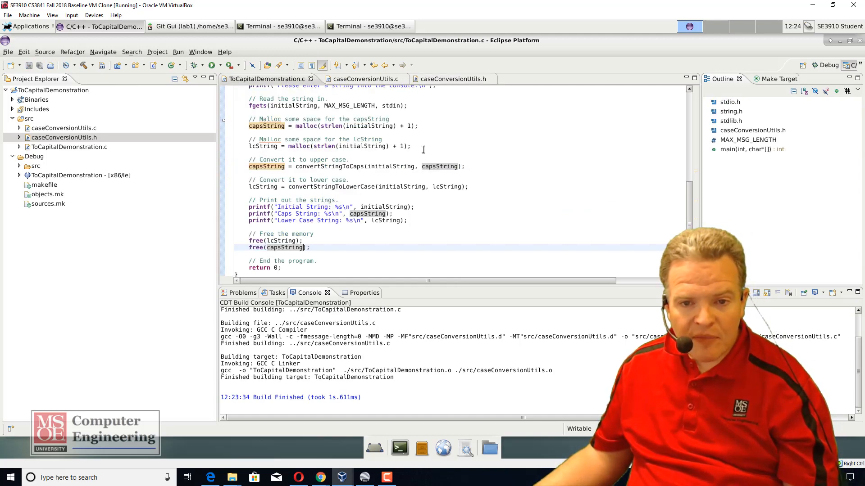
left_click(436, 166)
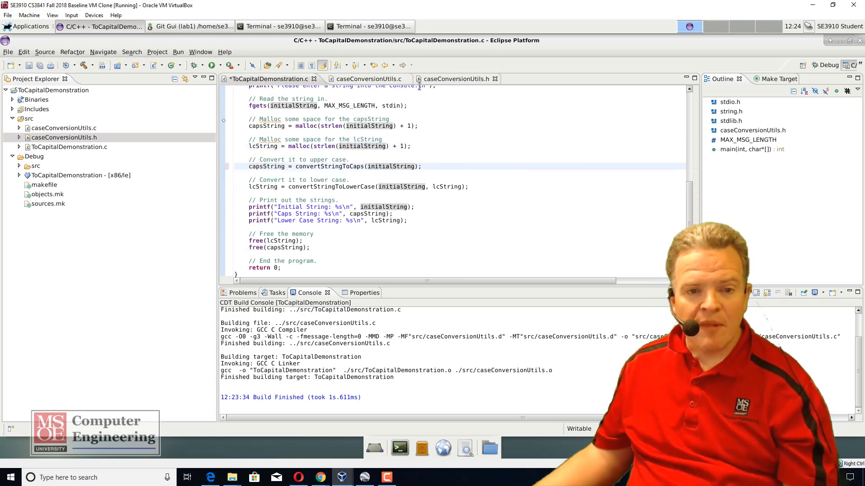
left_click(249, 126)
type("//")
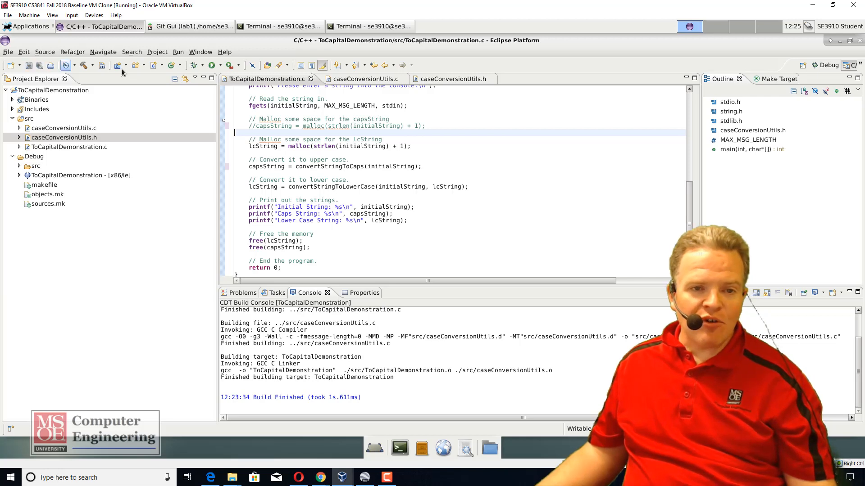
Rebuild the whole project with Project > Build All.
left_click(178, 51)
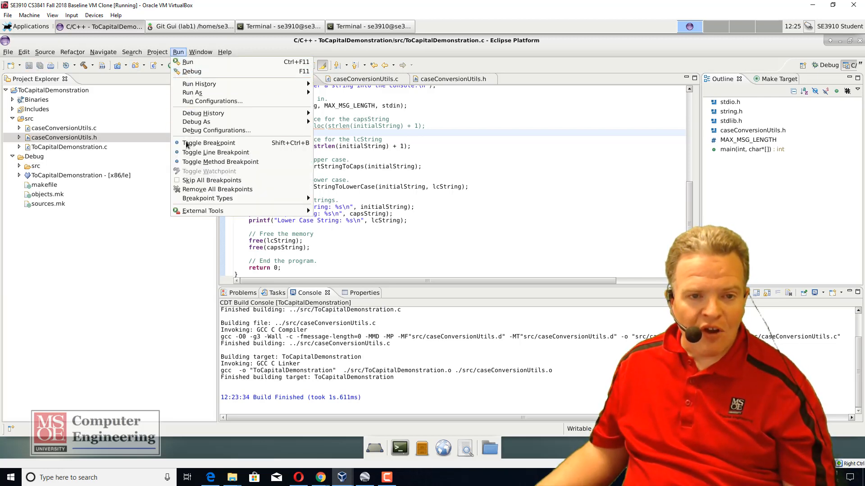
left_click(157, 51)
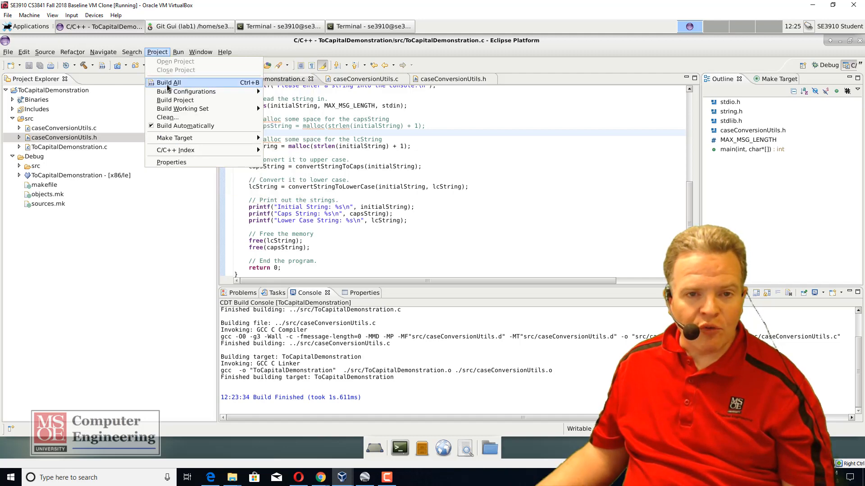
left_click(168, 82)
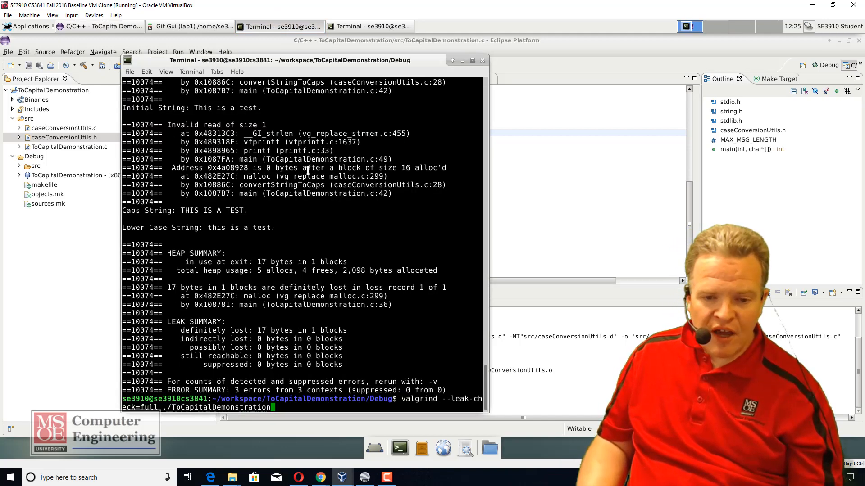
Rerun the Valgrind leak check with 'This is a test.' and see all heap blocks freed.
key("Return")
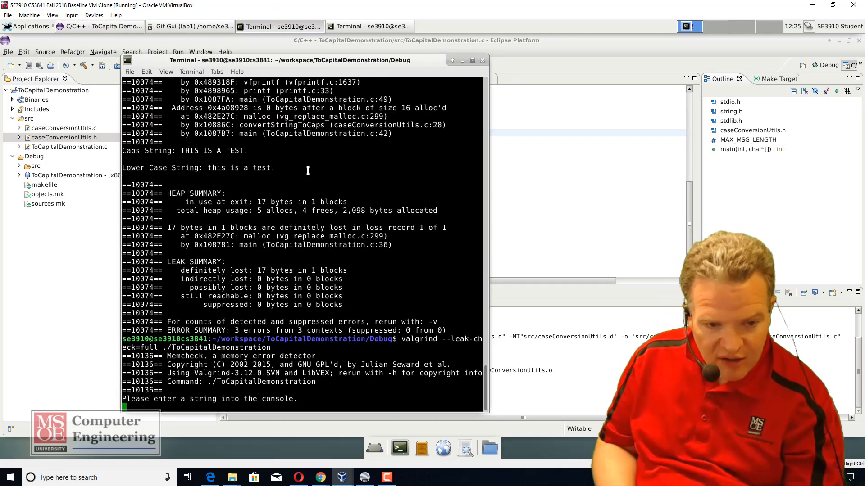
type("This is a test.")
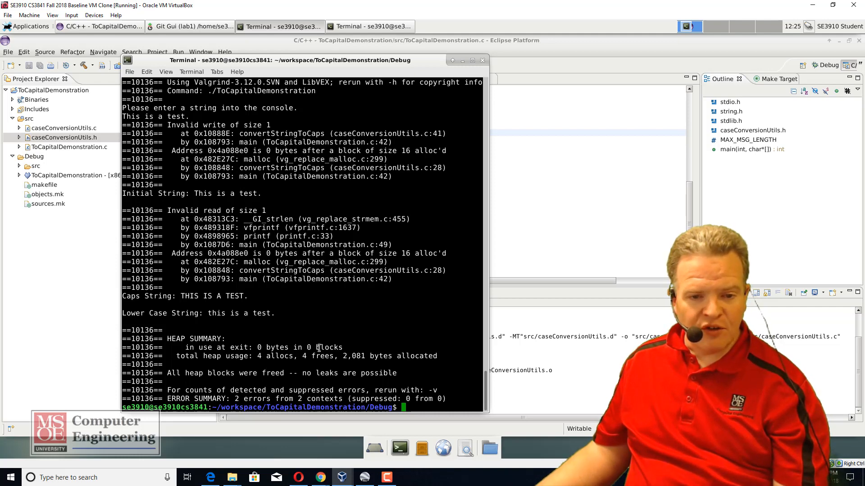
mouse_move(279, 327)
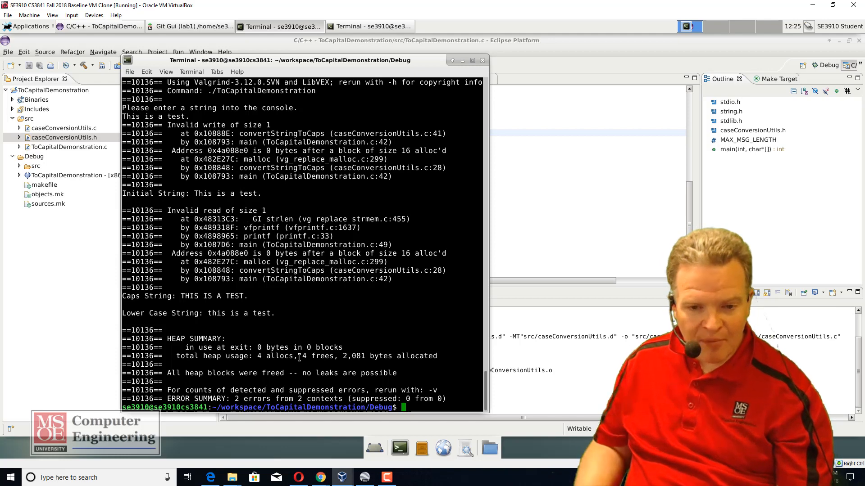
type("valgrind --leak-check=full ./ToCapitalDemonstration")
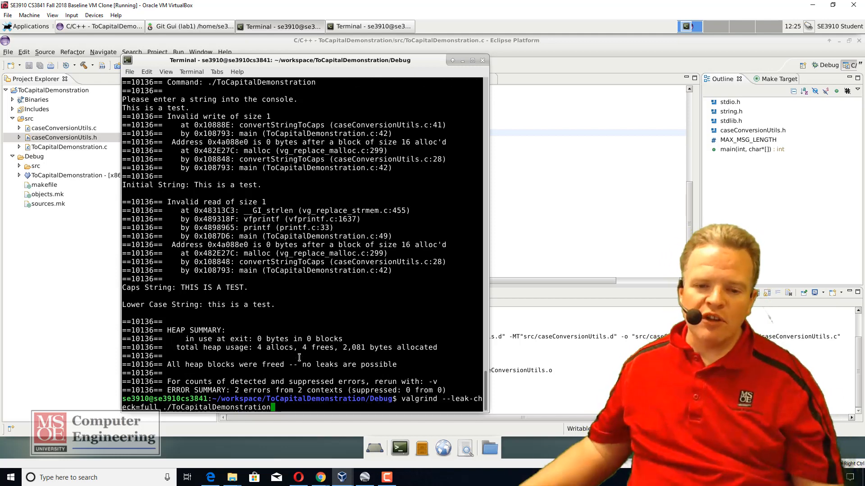